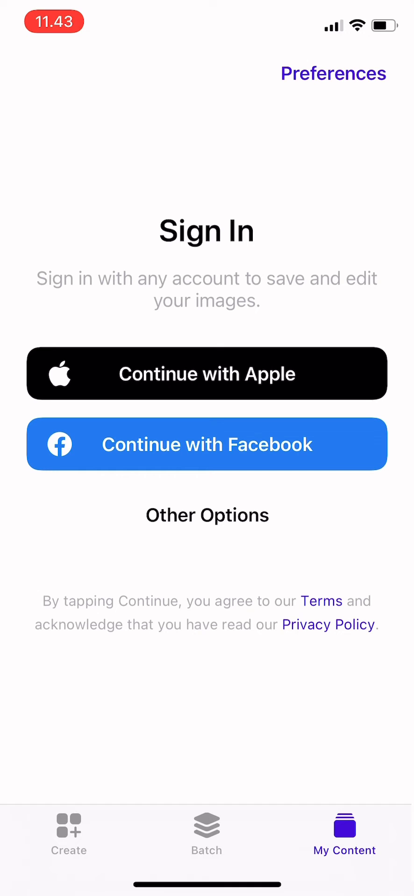
From the Sign In screen, reach the 'Add favorite fonts' list under My Fonts in Preferences
{"action": "left_click", "coordinate": [333, 73]}
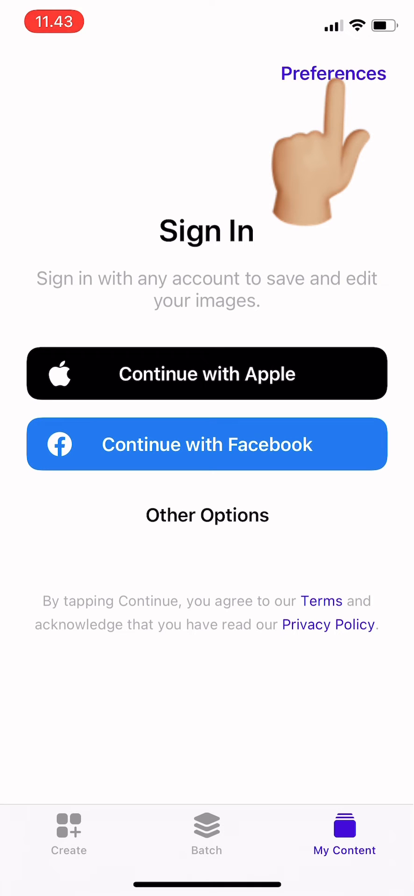
{"action": "left_click", "coordinate": [333, 74]}
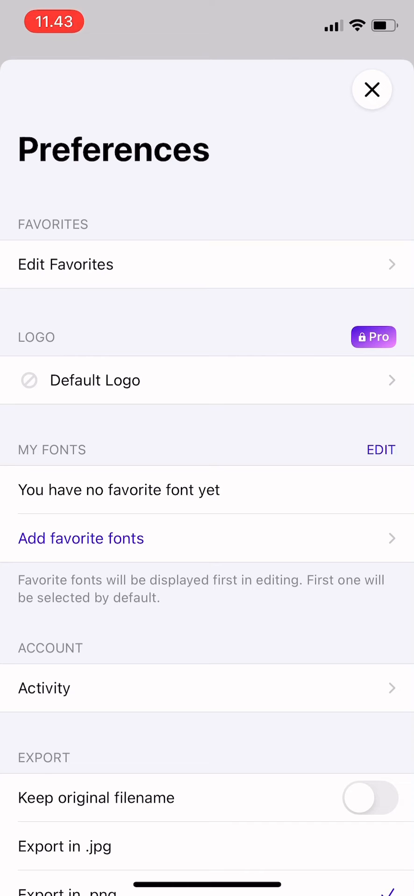
{"action": "scroll", "scroll_direction": "down", "scroll_amount": 3}
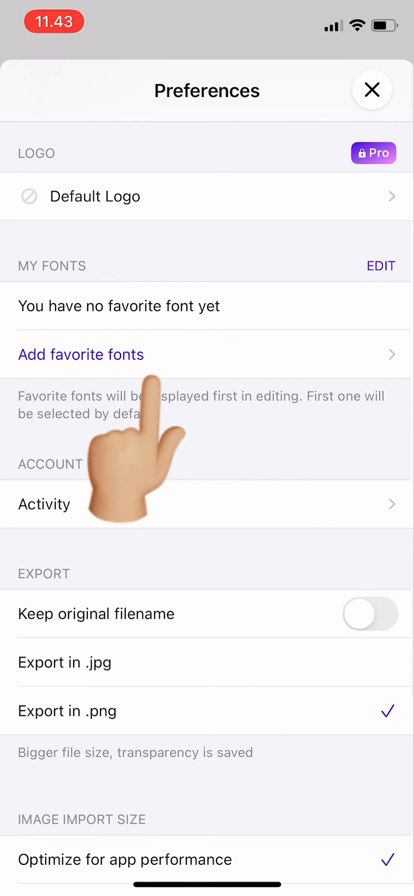
{"action": "left_click", "coordinate": [81, 355]}
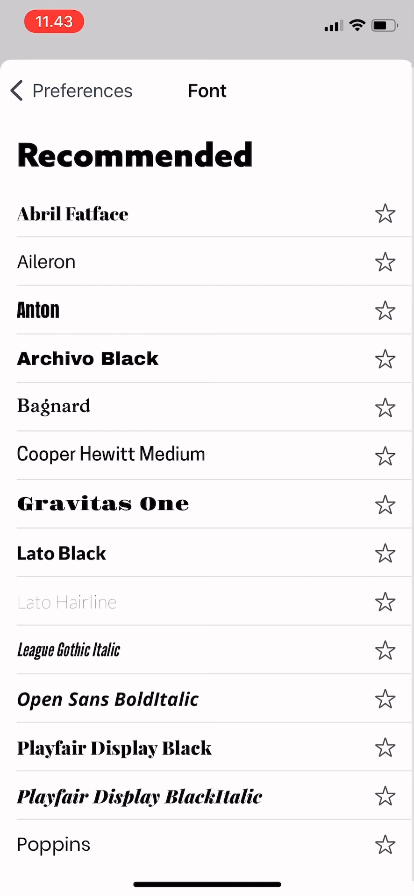
Star Lato Hairline, then Corinthia in the Trending section, as favorite fonts
{"action": "left_click", "coordinate": [384, 551]}
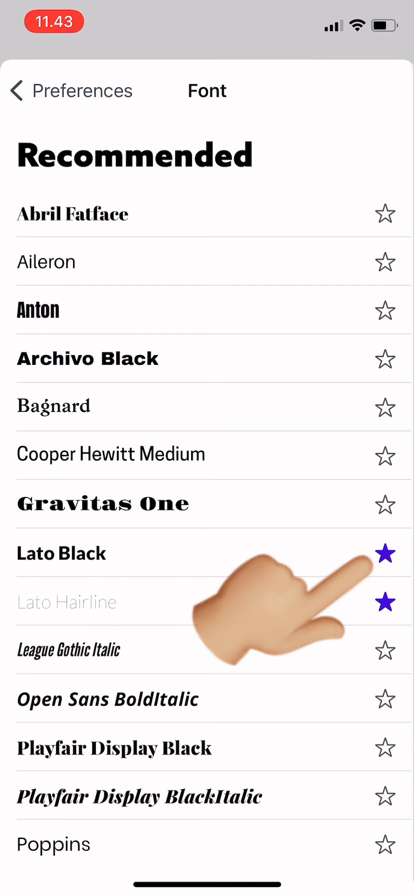
{"action": "scroll", "scroll_direction": "down", "scroll_amount": 3}
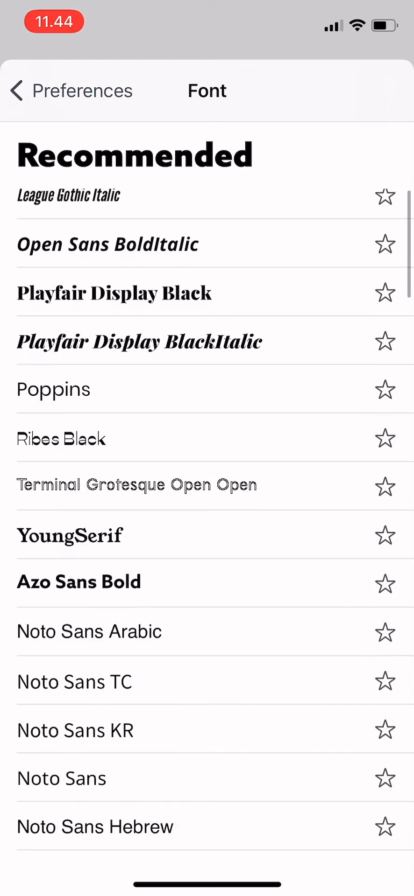
{"action": "scroll", "scroll_direction": "down", "scroll_amount": 3}
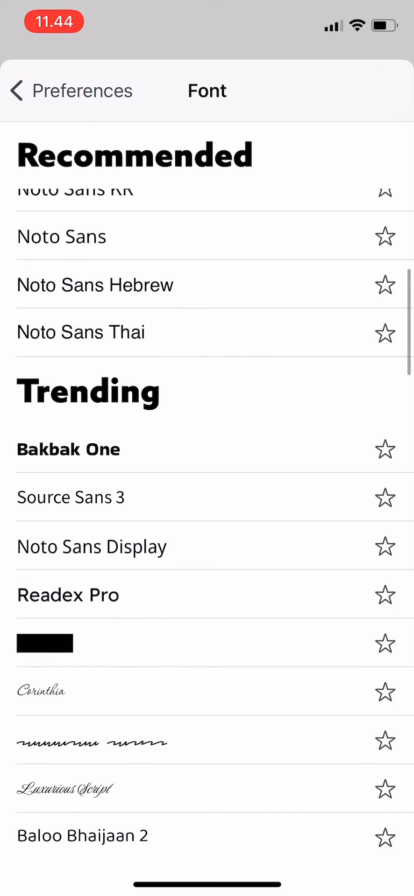
{"action": "scroll", "scroll_direction": "down", "scroll_amount": 3}
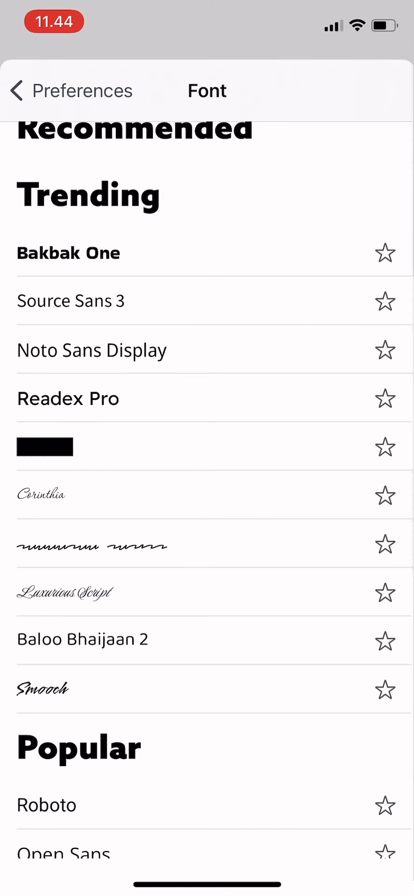
{"action": "left_click", "coordinate": [384, 495]}
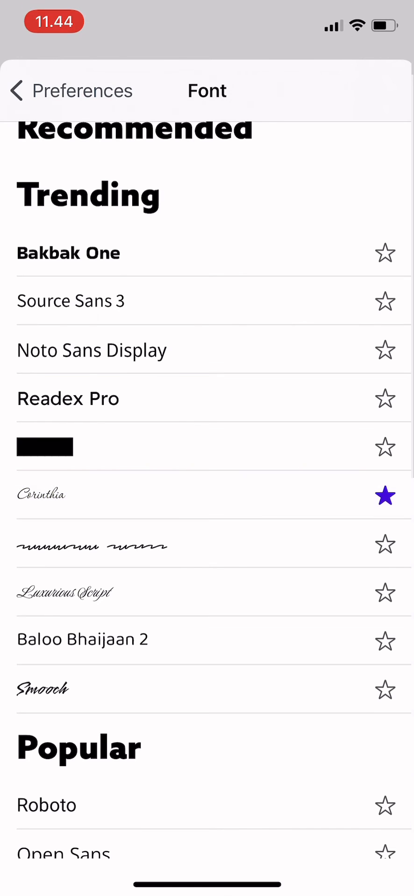
Back in Preferences, switch the My Fonts list to EDIT mode showing delete icons
{"action": "left_click", "coordinate": [18, 90]}
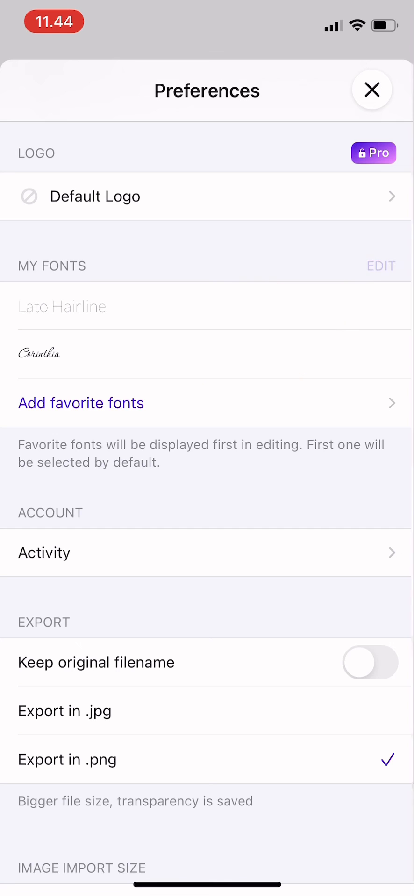
{"action": "left_click", "coordinate": [381, 266]}
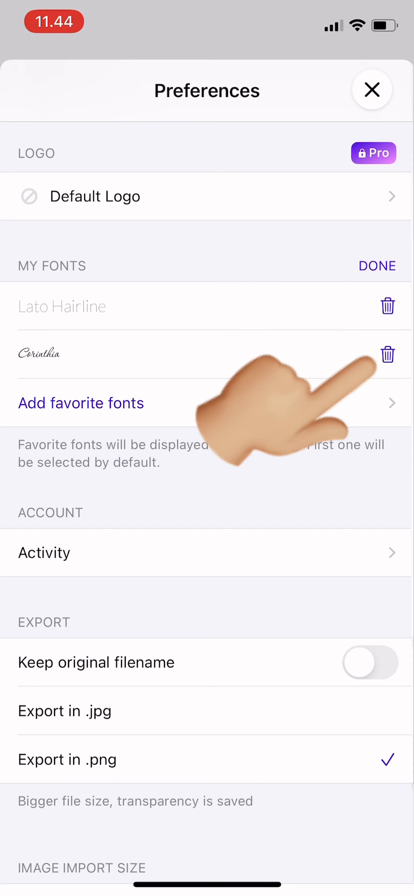